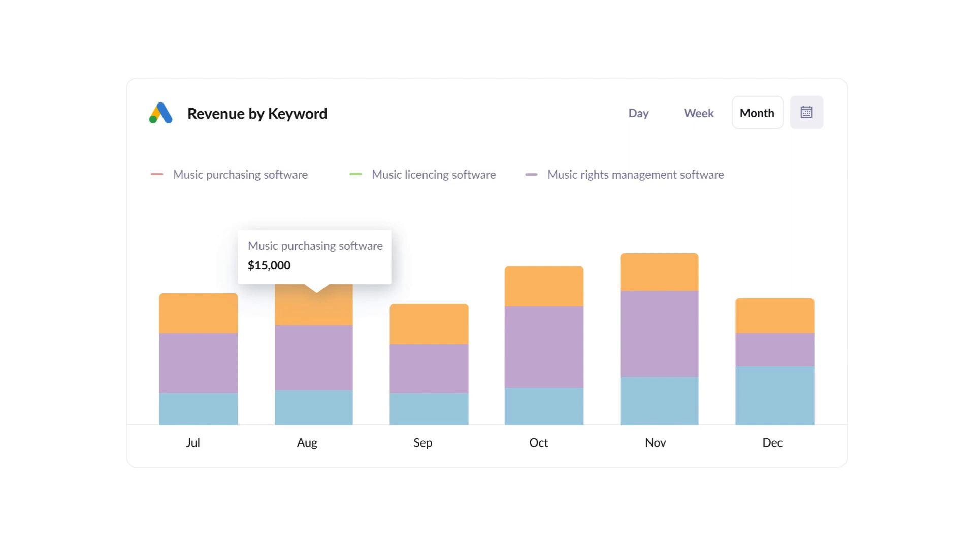
Step: Reach the theme customizer's Head Code area where the Attributer tracking script is pasted
{"action": "left_click", "coordinate": [261, 12]}
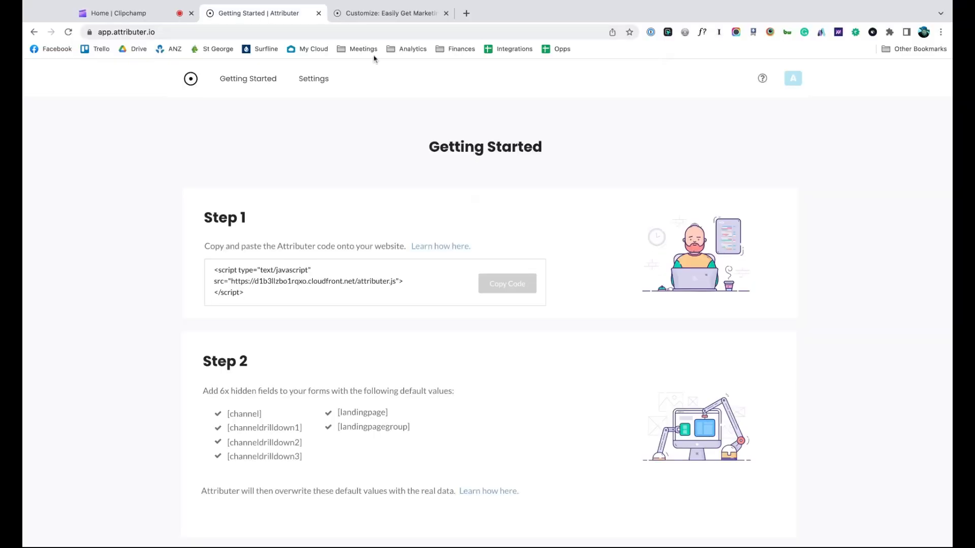
{"action": "left_click", "coordinate": [389, 13]}
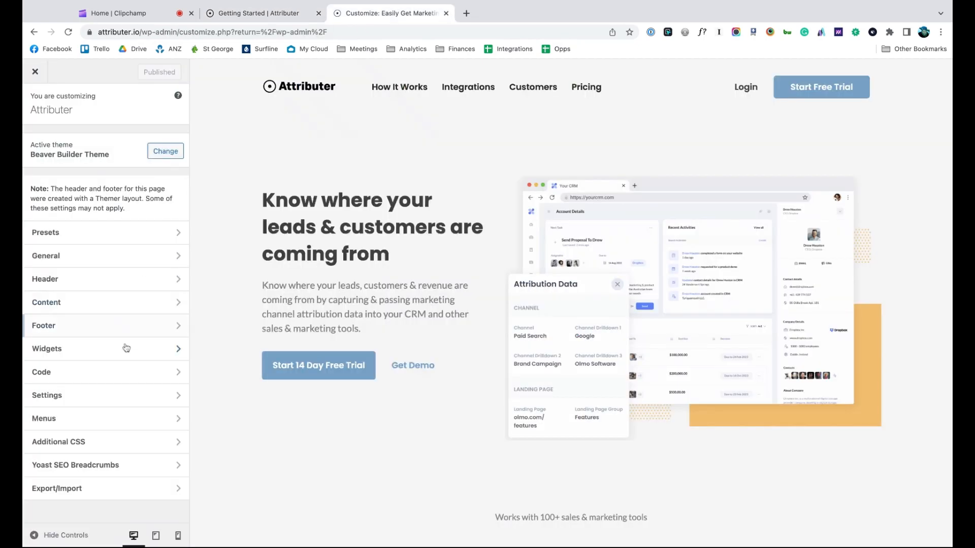
{"action": "left_click", "coordinate": [40, 371]}
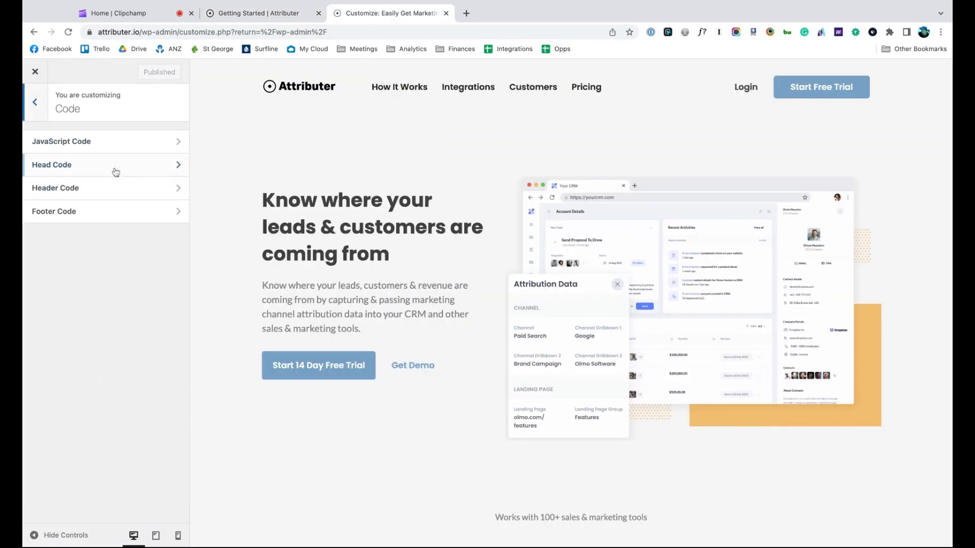
{"action": "left_click", "coordinate": [52, 165]}
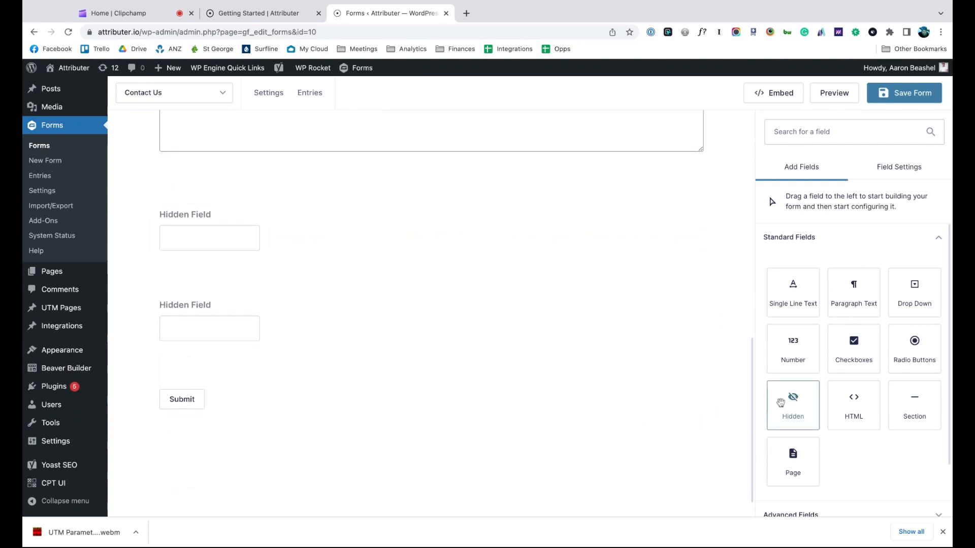
{"action": "type", "text": "Channe"}
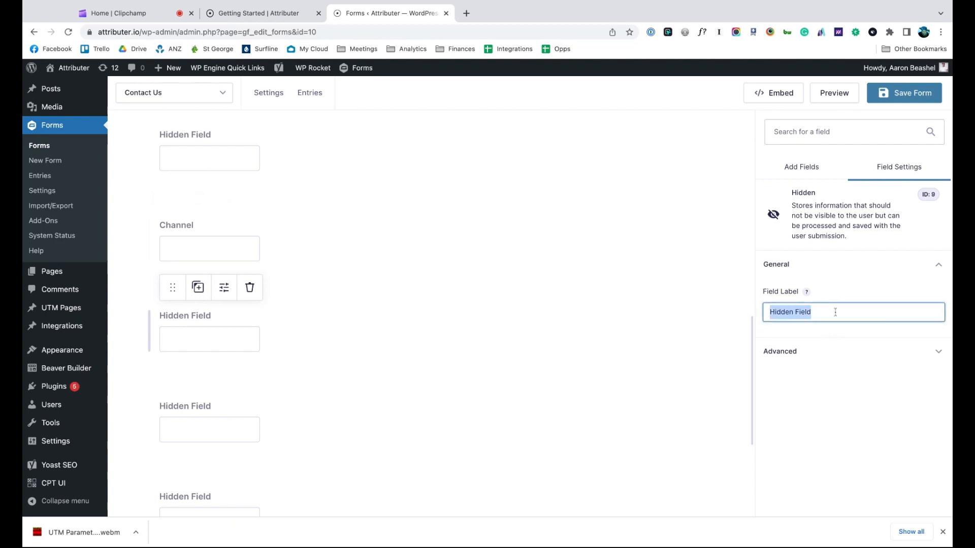
{"action": "type", "text": "Channel Drilldo"}
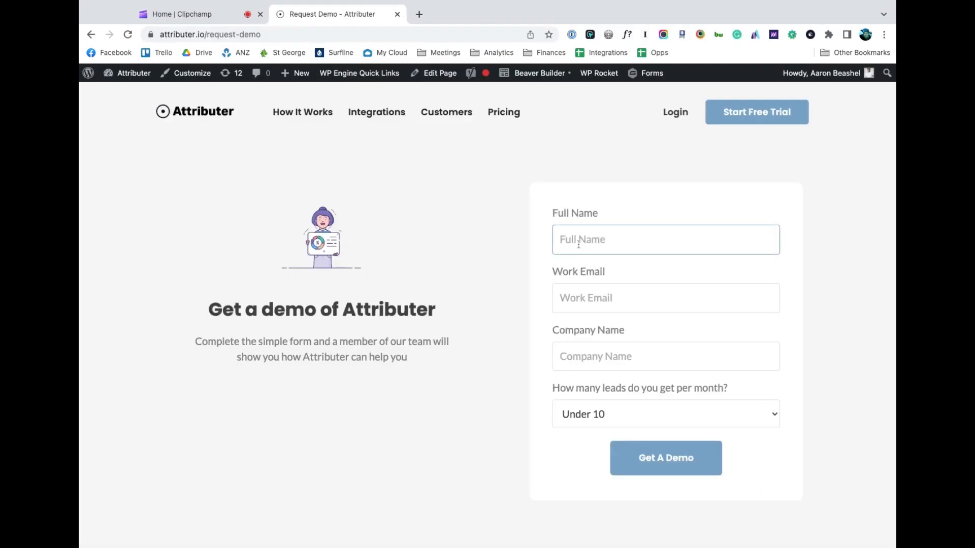
{"action": "type", "text": "Joel Watt"}
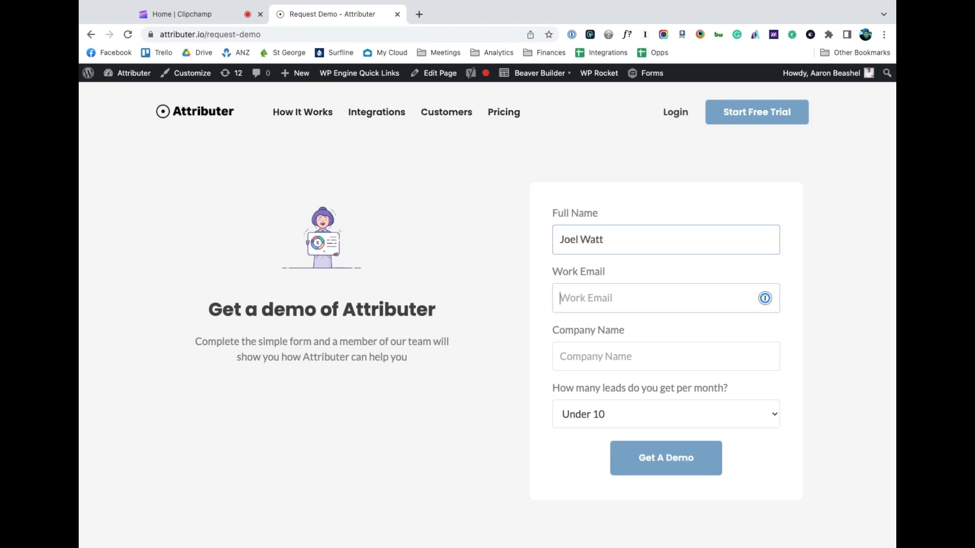
{"action": "type", "text": "joel"}
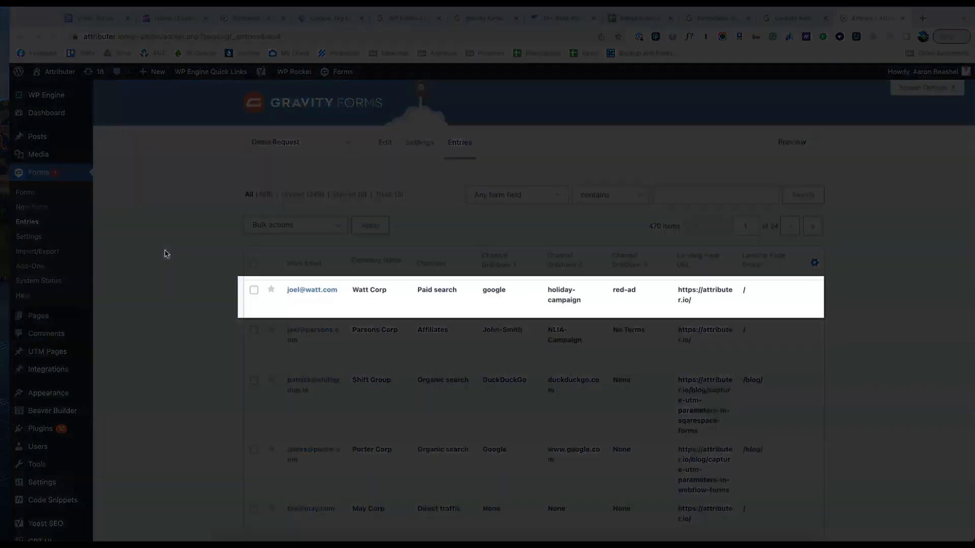
Step: View the top Demo Request entry showing its captured channel and drilldown values
{"action": "left_click", "coordinate": [312, 289]}
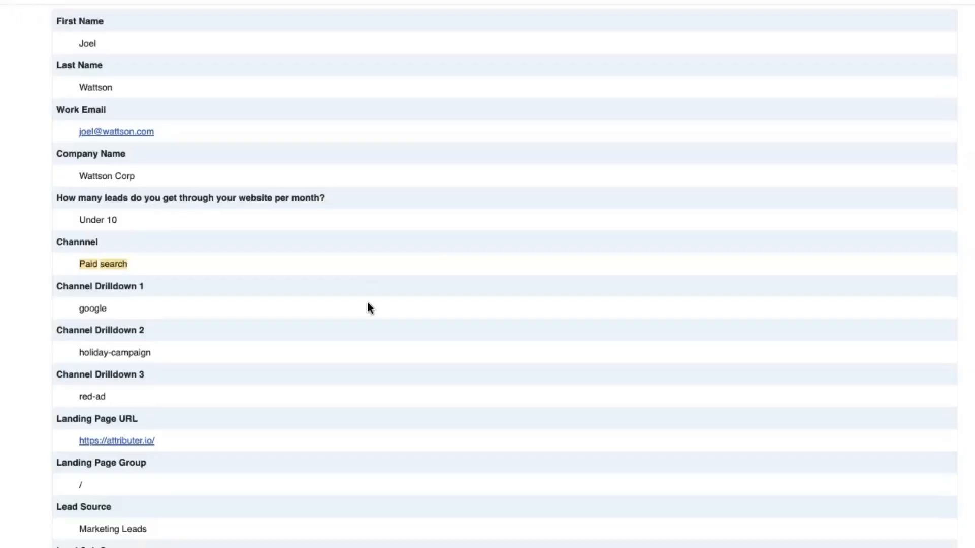